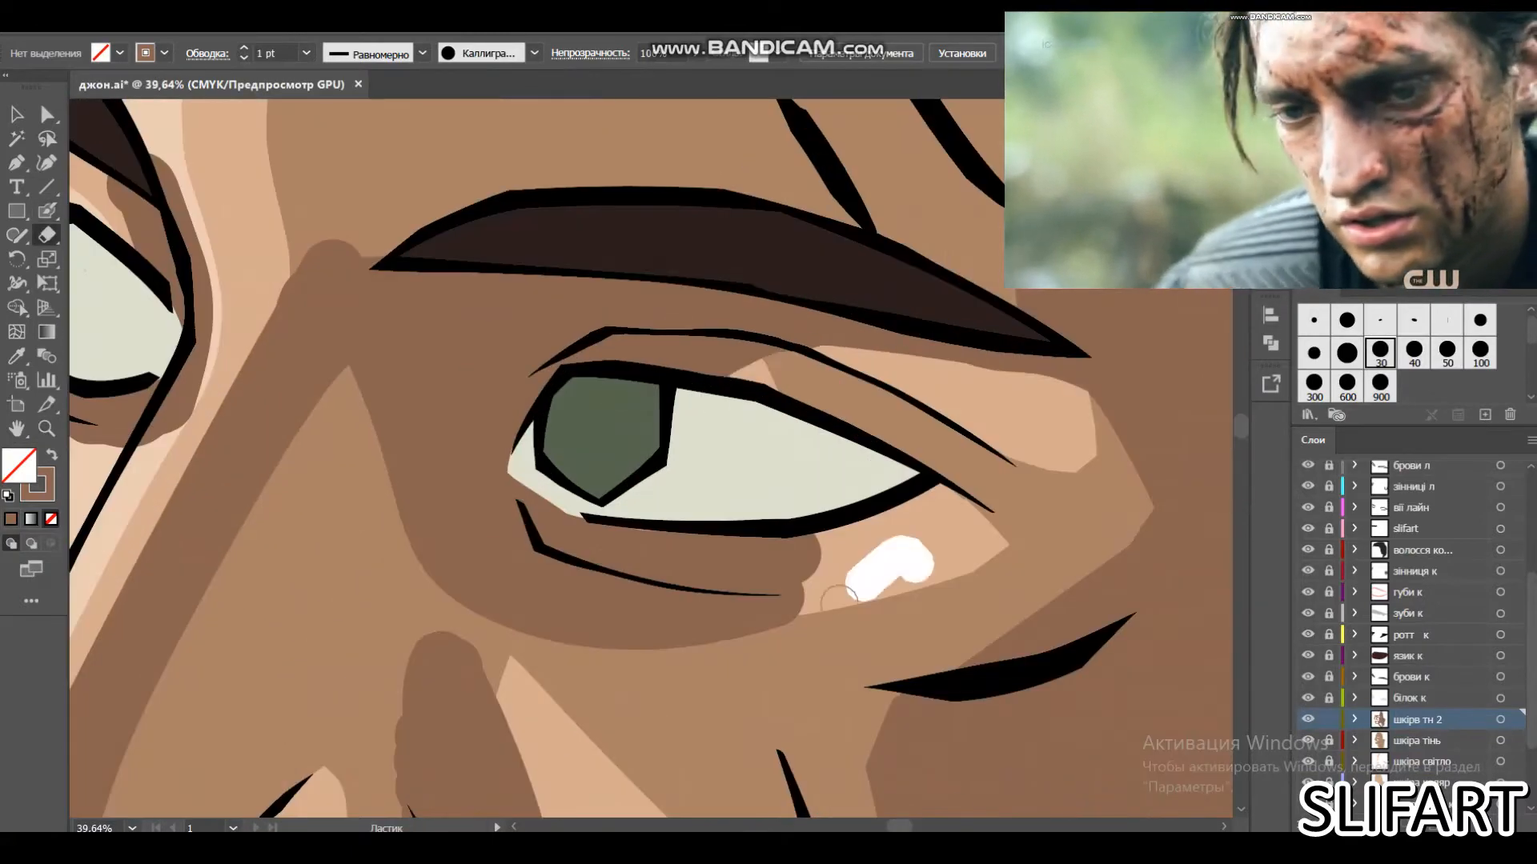
Scroll the view while painting the darker third skin-shadow layer around the eyes and cheek
scroll("up", 3)
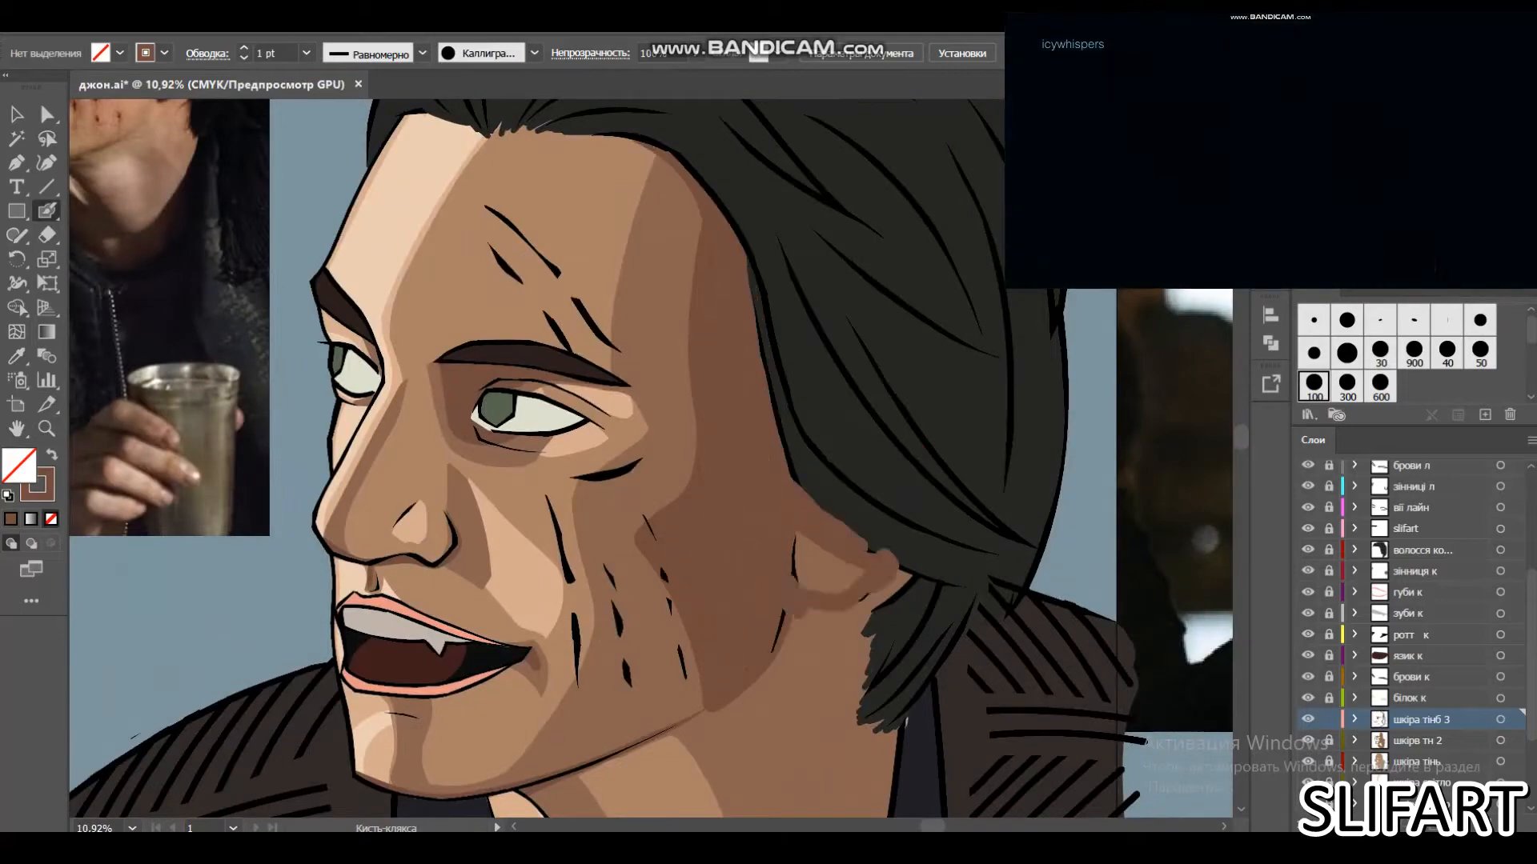
Zoom in on the open mouth to prepare for shading the upper lip
scroll("down", 3)
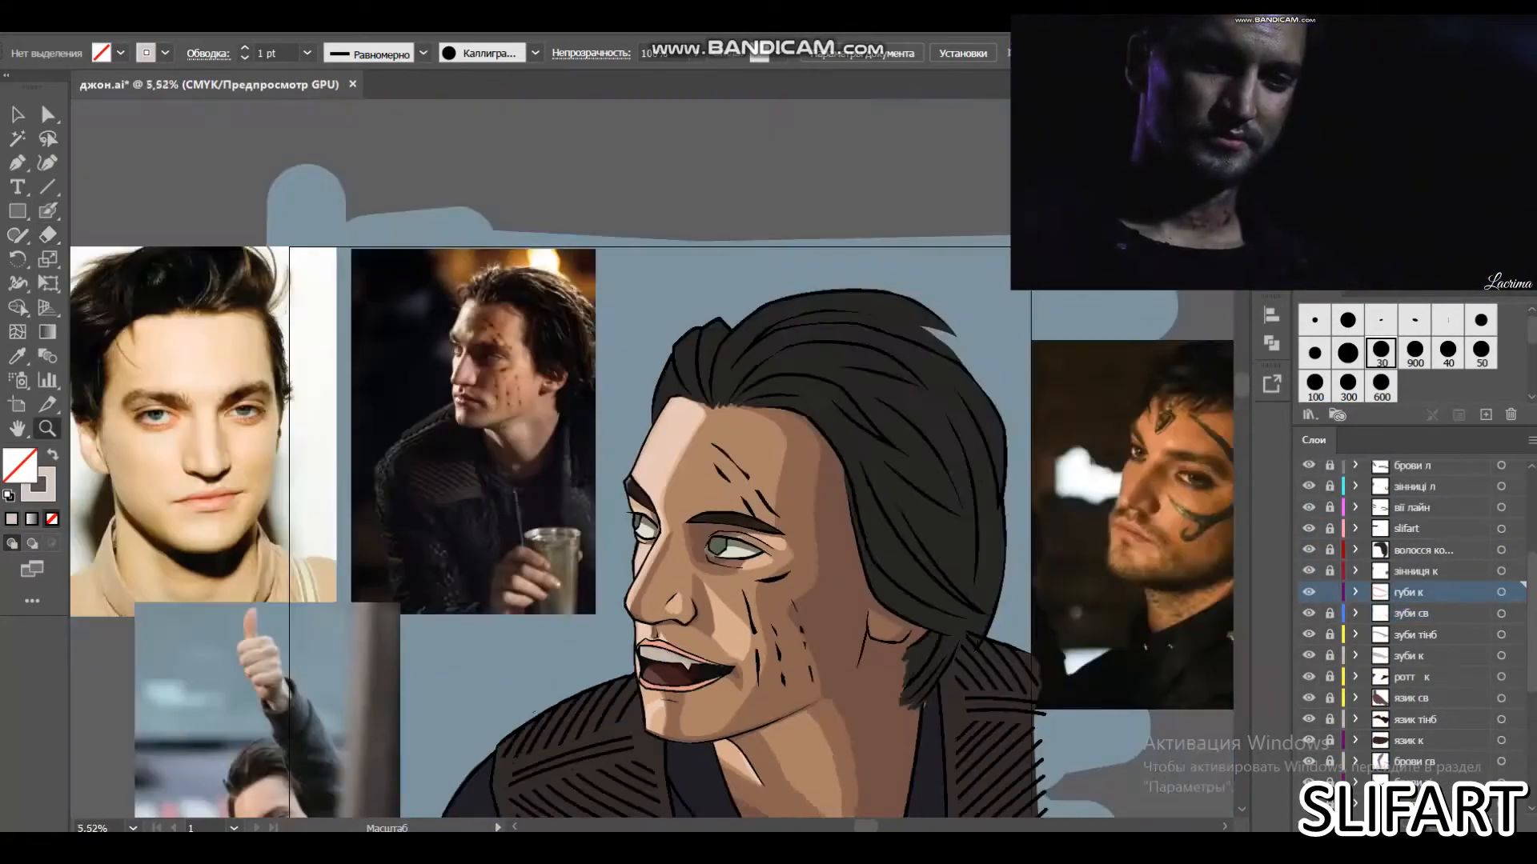
left_click(1413, 592)
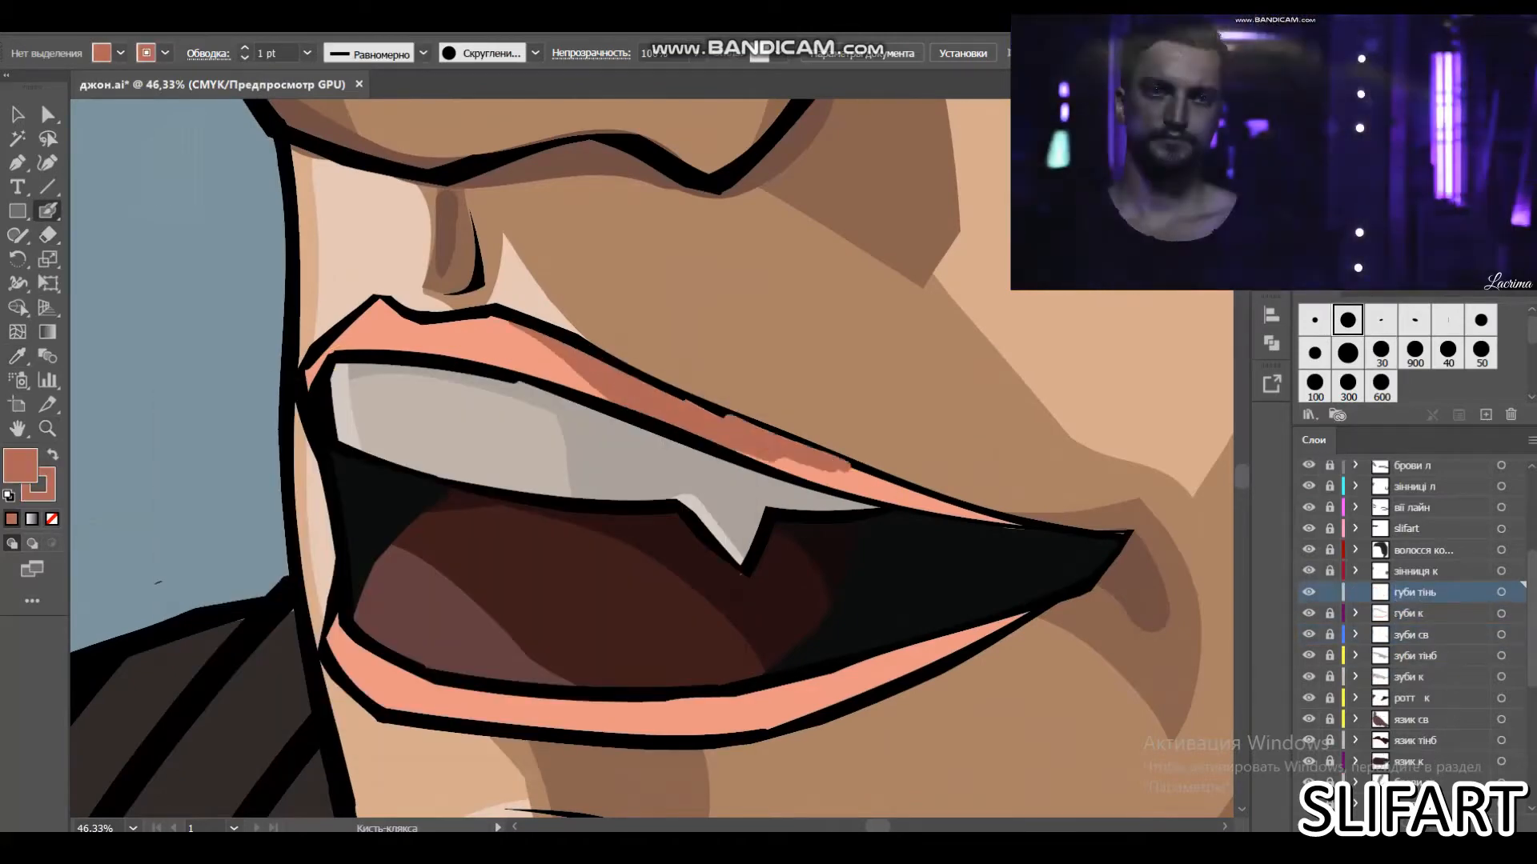